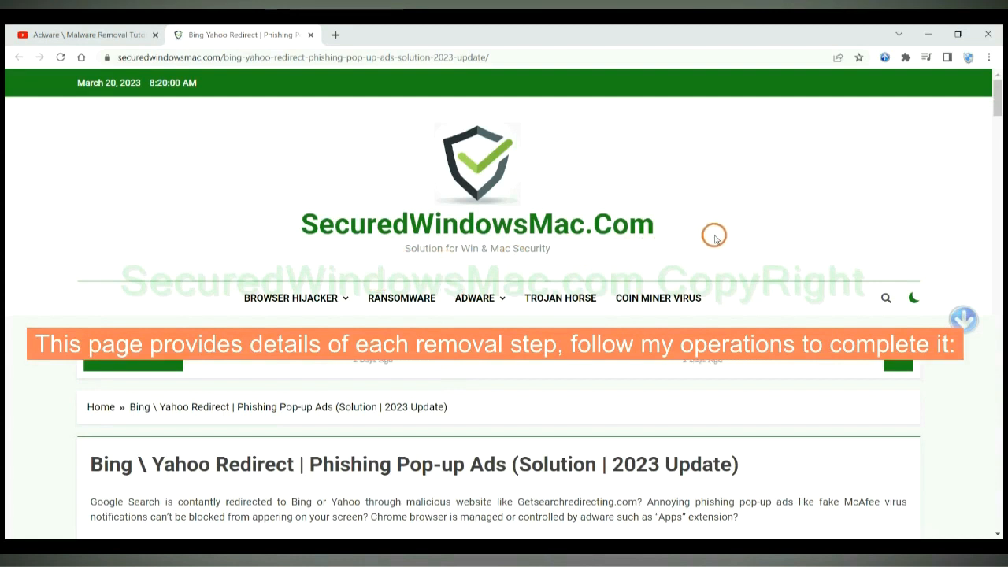
Scroll the guide down to the 'Instant Automatic Removal' section with the download buttons
scroll("down", 3)
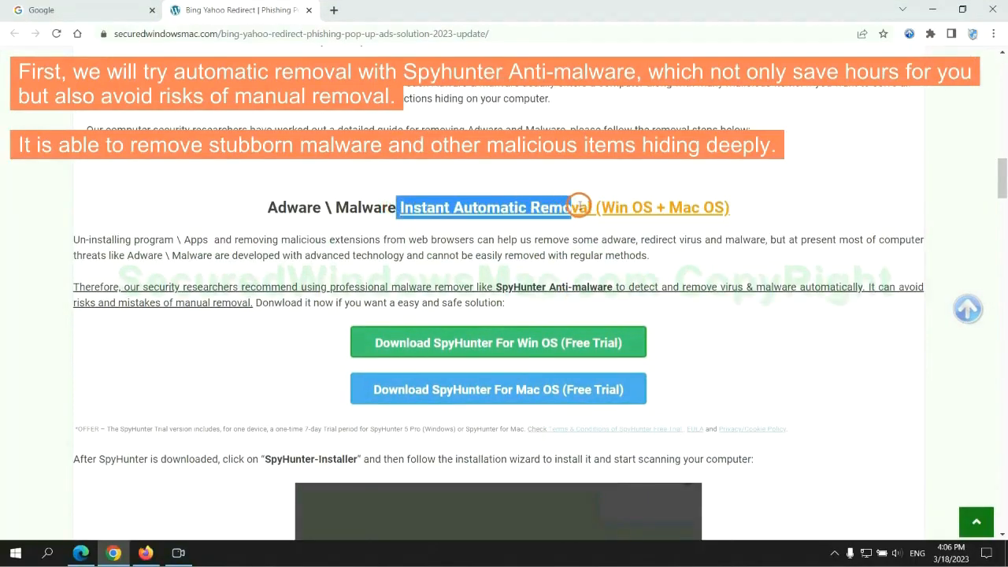
mouse_move(502, 173)
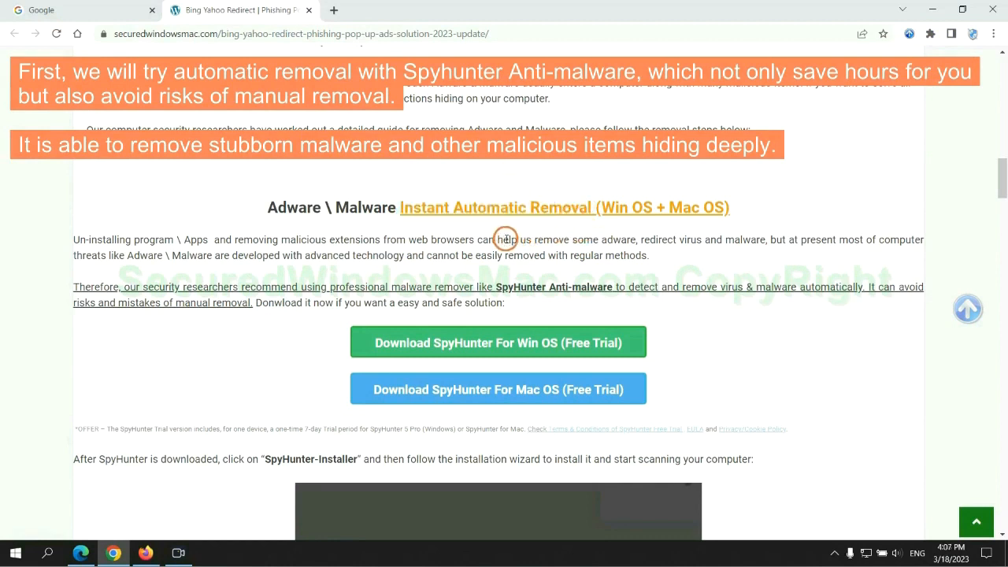
mouse_move(391, 240)
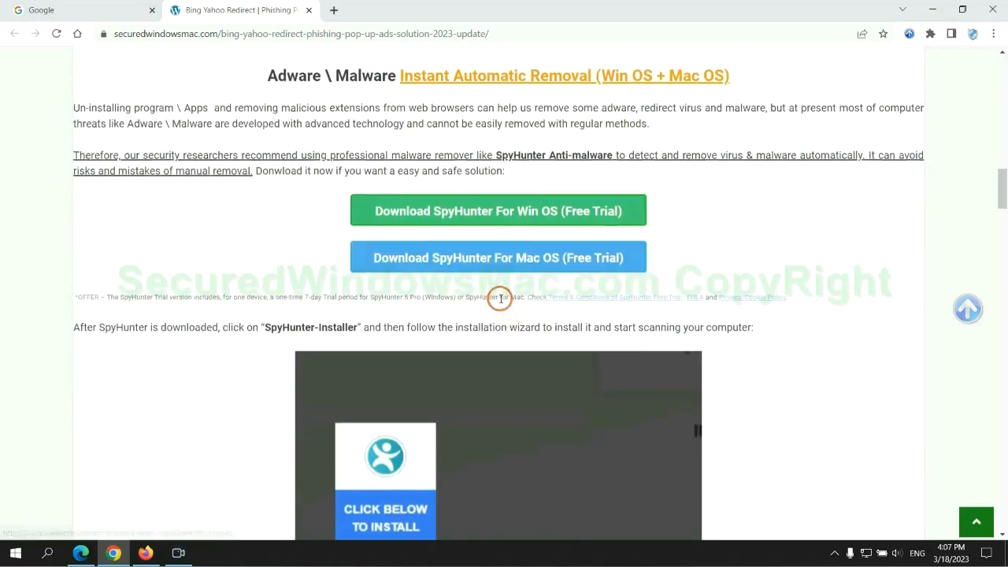
Download the SpyHunter installer for Windows and launch the downloaded .exe
left_click(497, 211)
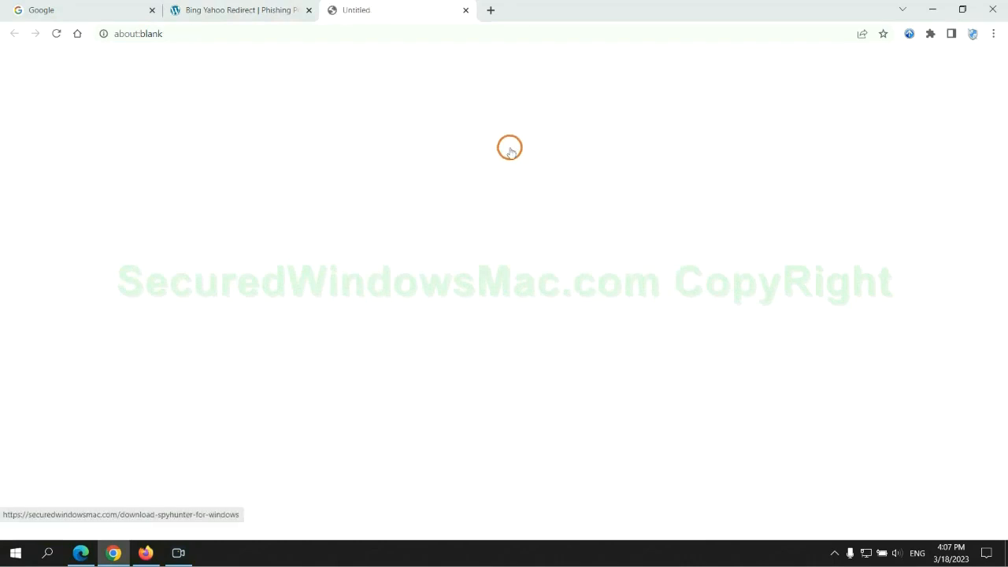
left_click(498, 144)
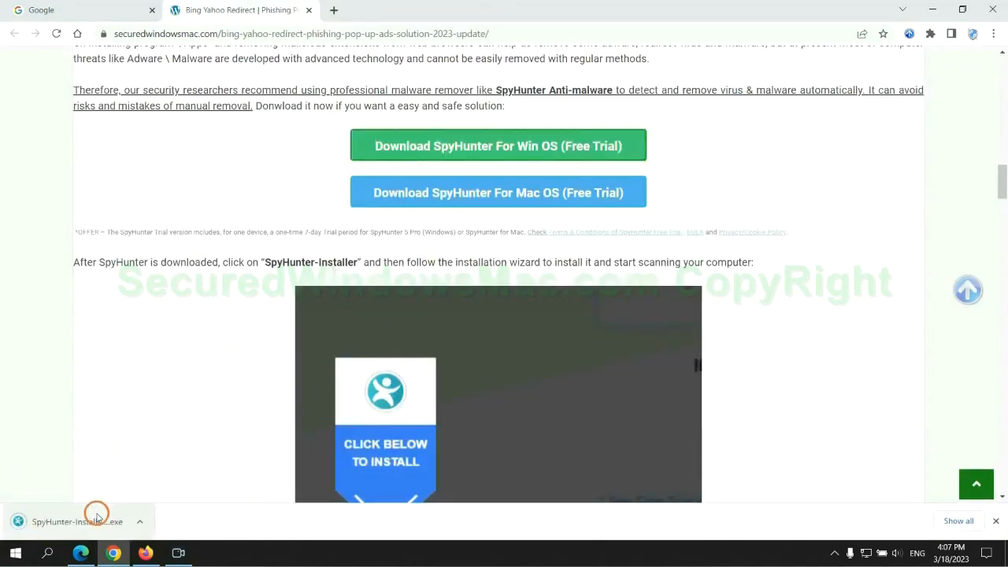
left_click(77, 521)
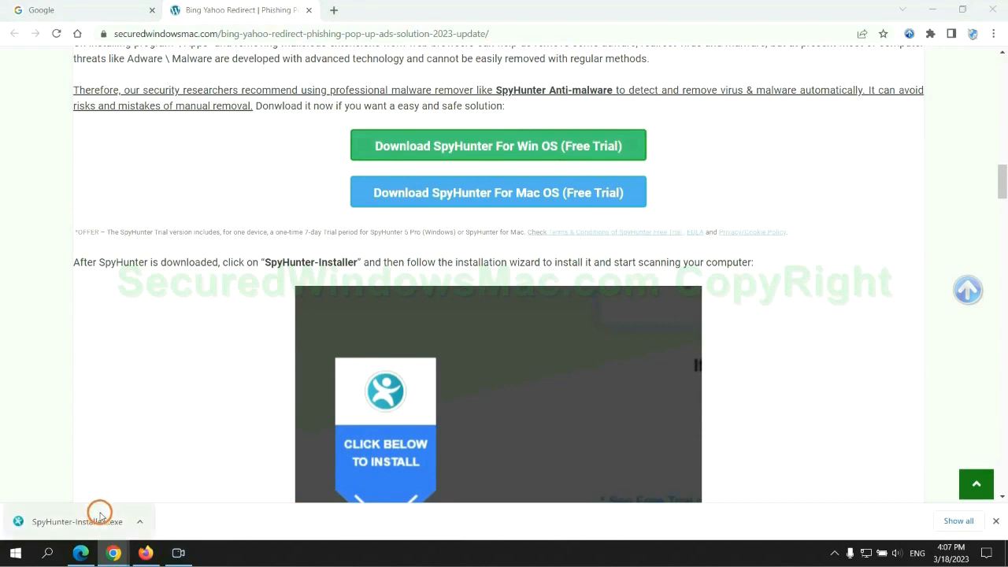
left_click(75, 521)
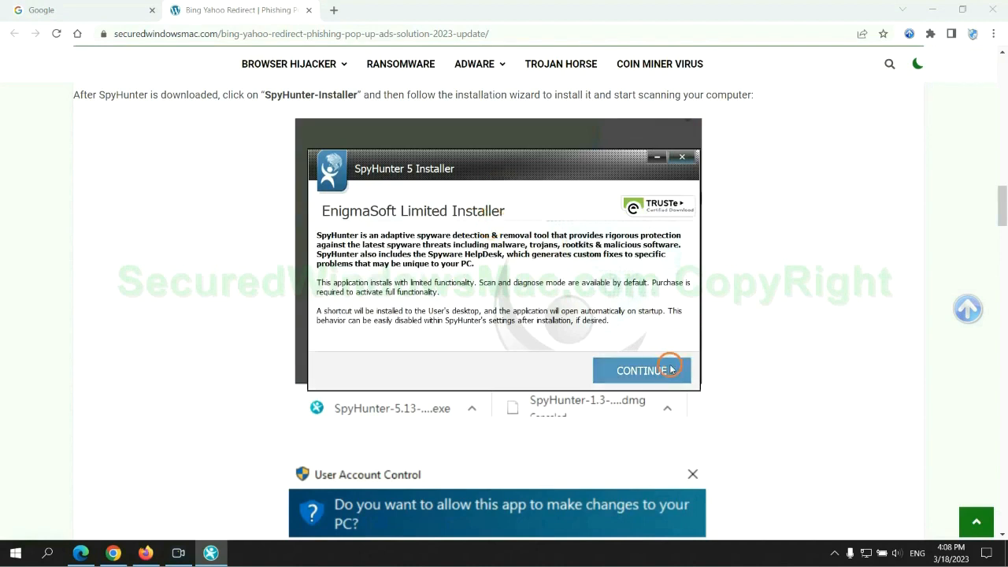
Continue past the installer intro, accept the EULA and Privacy Policy, and start installing
left_click(643, 370)
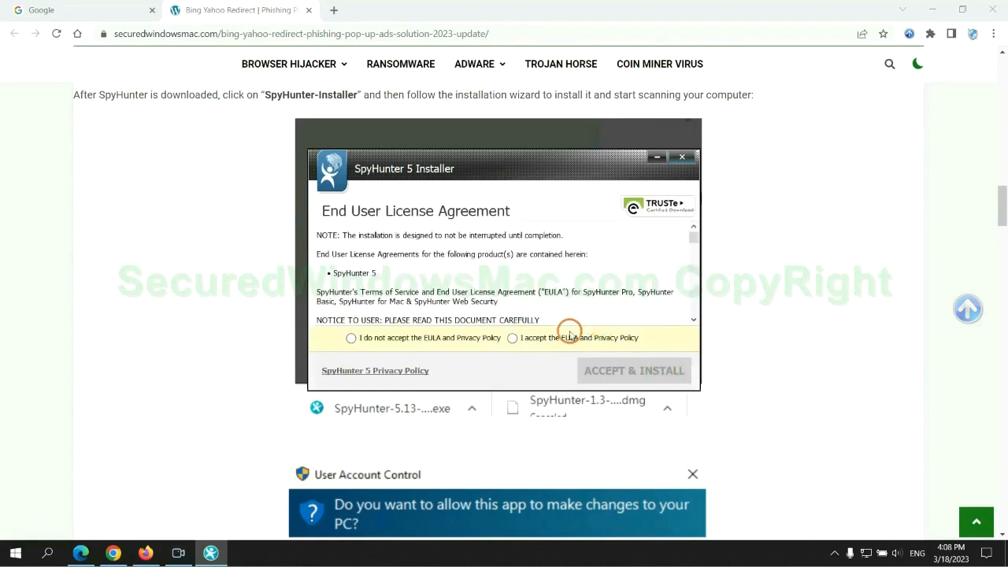
left_click(514, 337)
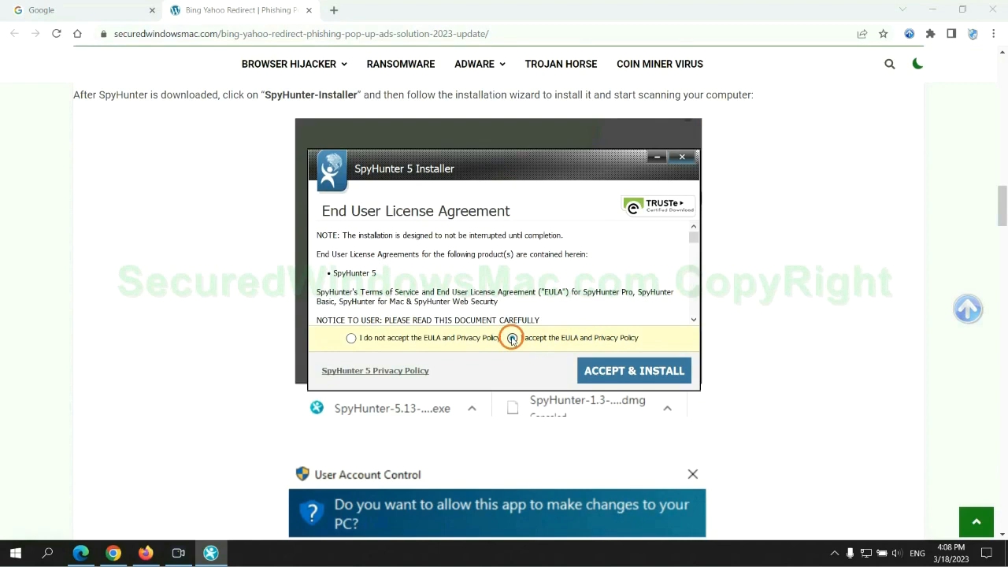
left_click(633, 370)
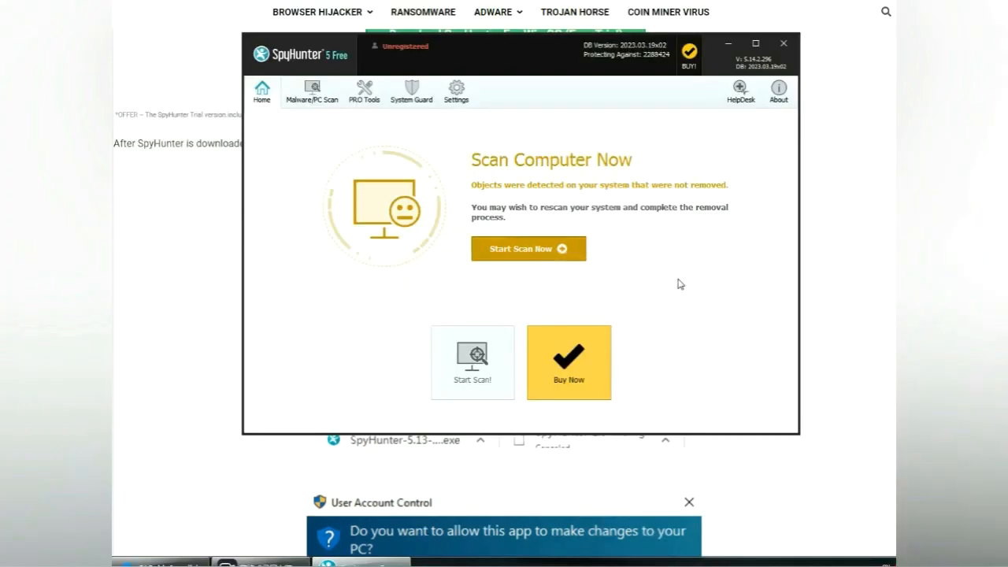
View the detected malware, proceed to removal, and choose the 7-day free trial
left_click(529, 249)
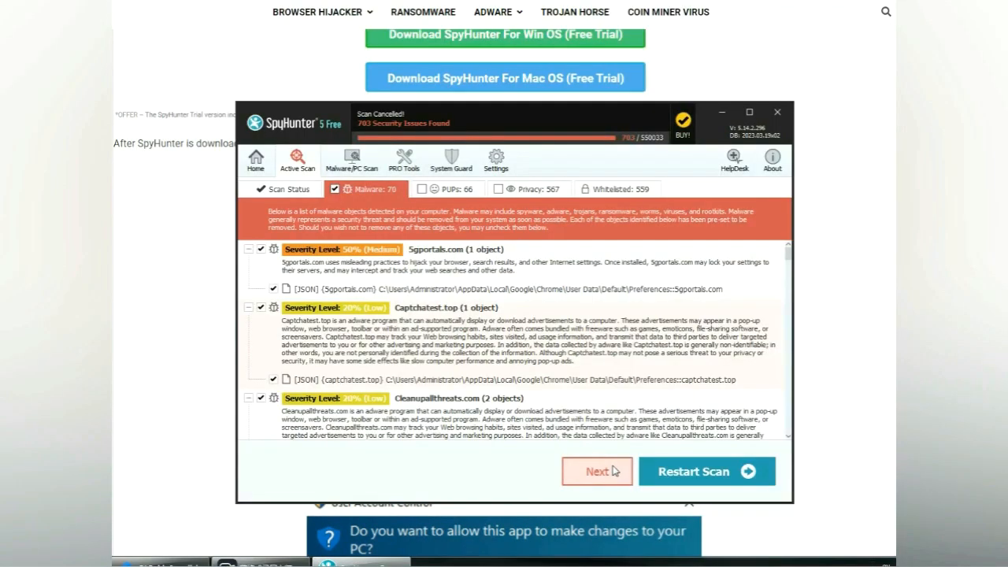
mouse_move(613, 472)
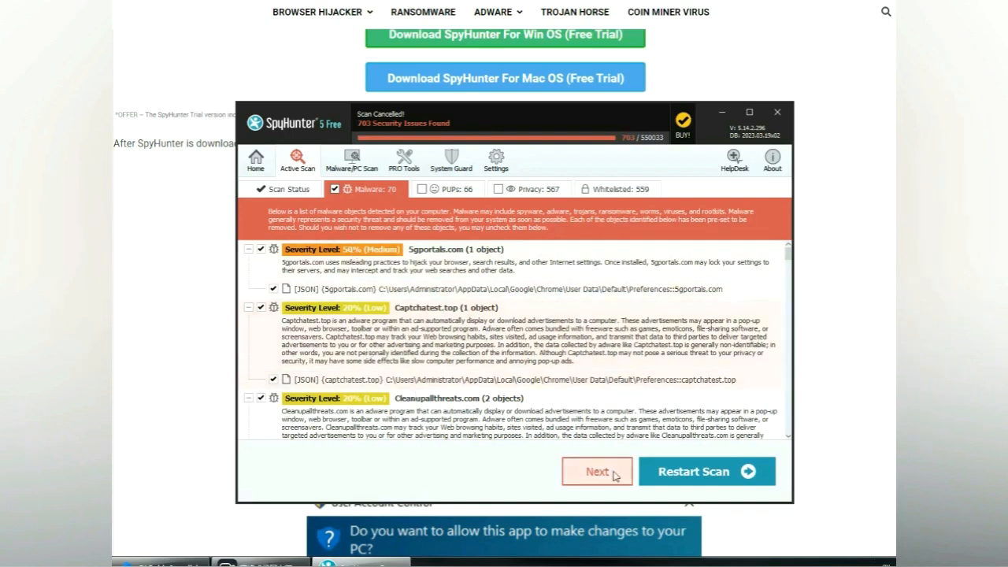
left_click(596, 471)
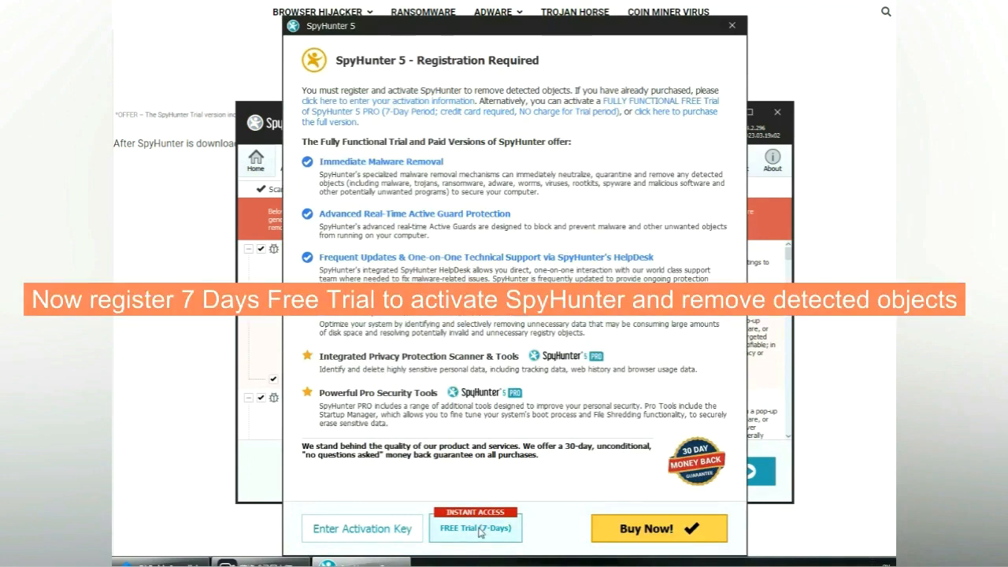
left_click(476, 528)
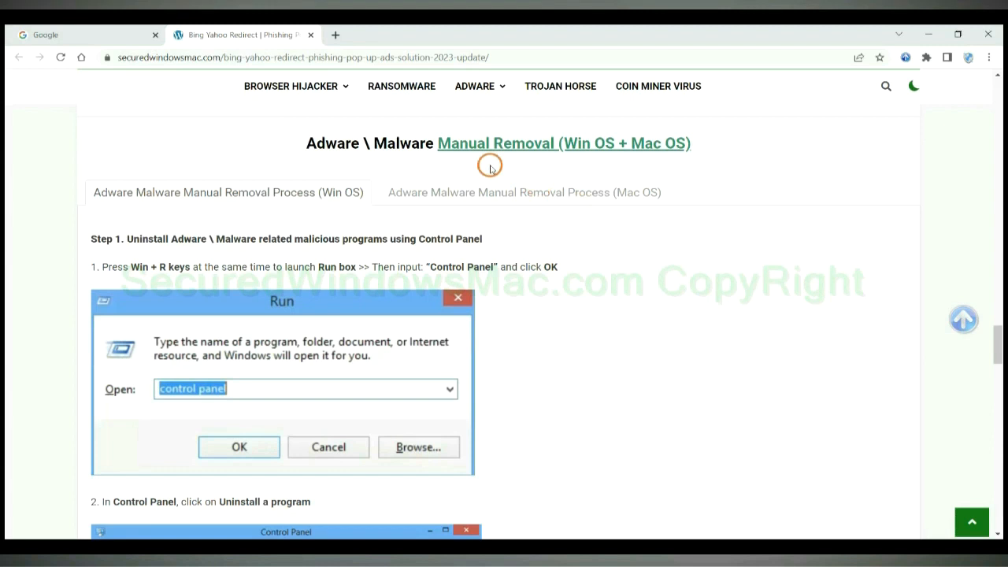
mouse_move(524, 148)
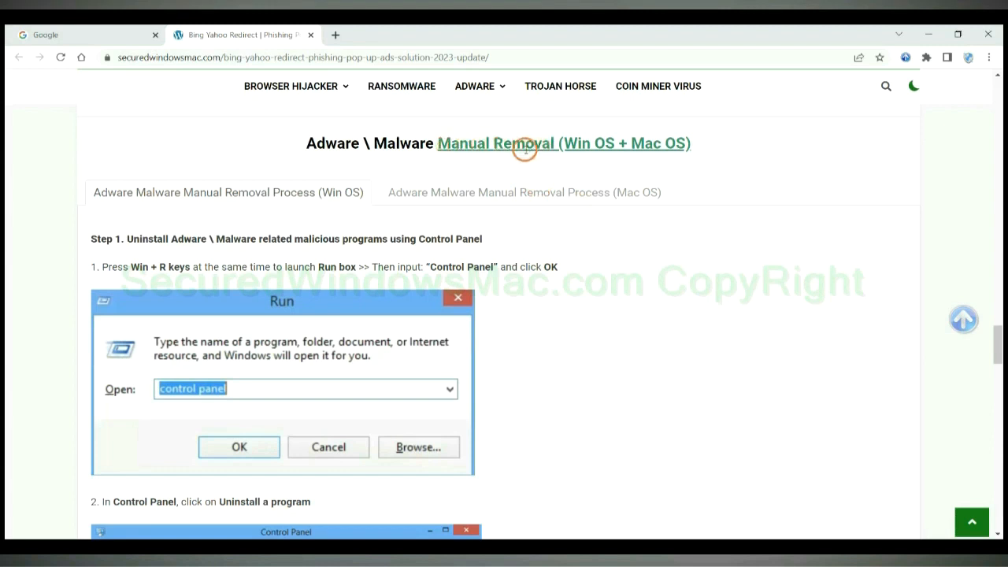
Highlight the 'Manual Removal (Win OS...)' heading and scroll down to Step 1
double_click(580, 144)
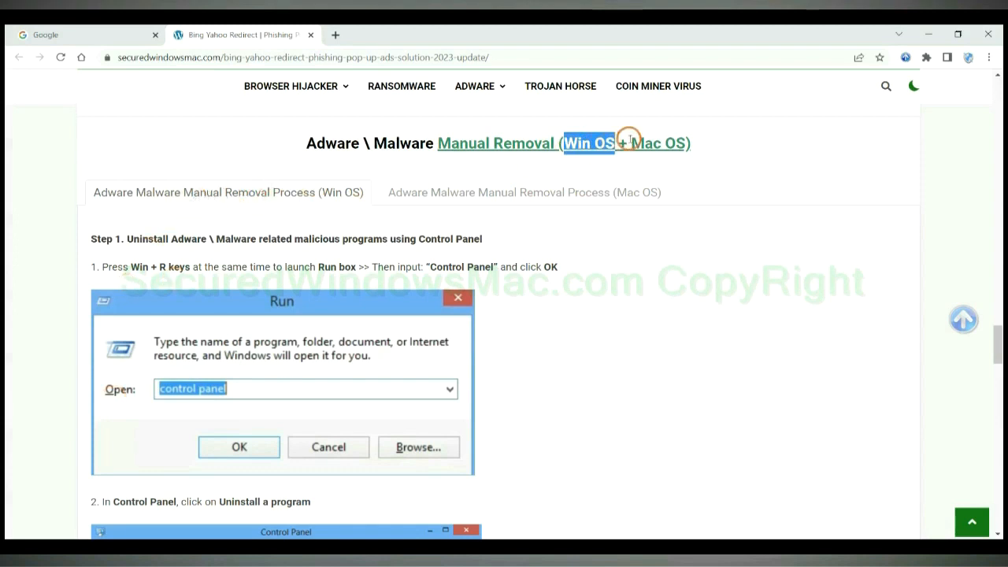
left_click(523, 192)
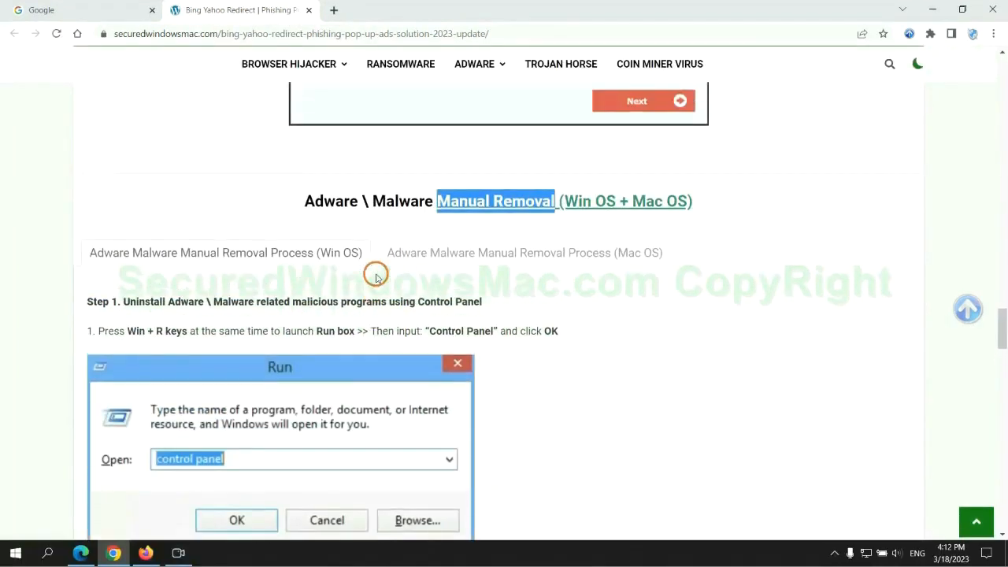
scroll("down", 3)
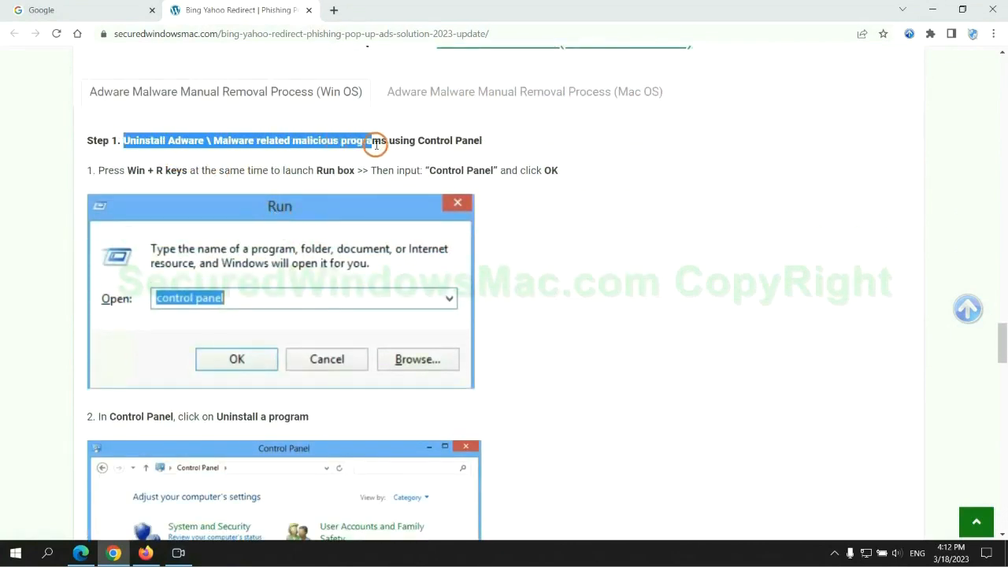
scroll("down", 3)
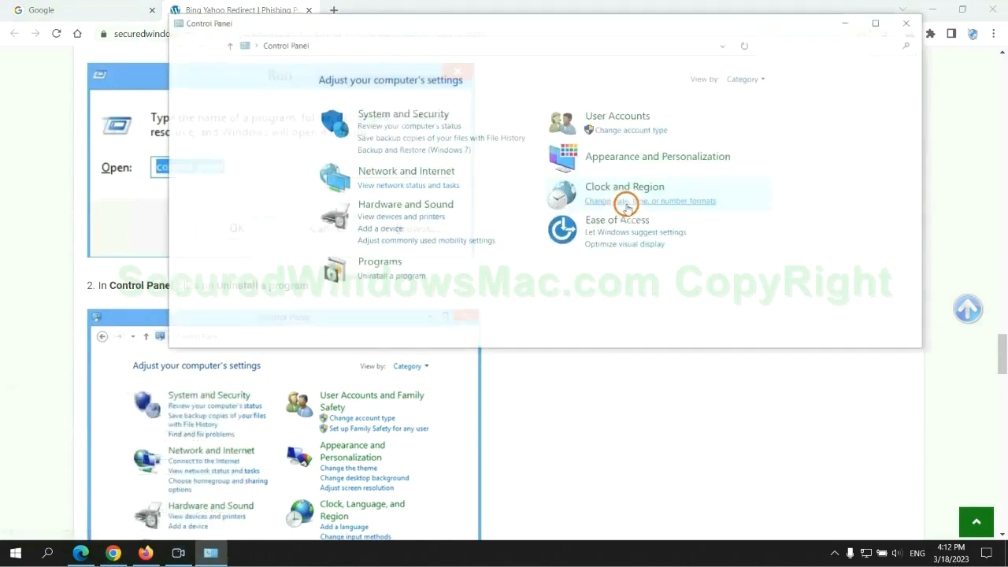
Leave Control Panel and scroll the guide to Step 2 on removing malicious extensions
left_click(391, 275)
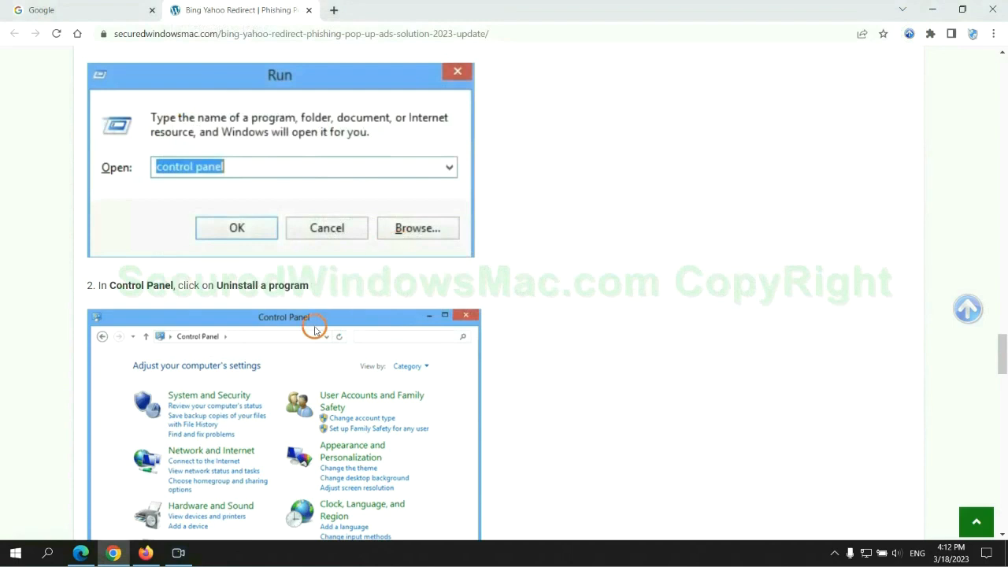
scroll("down", 3)
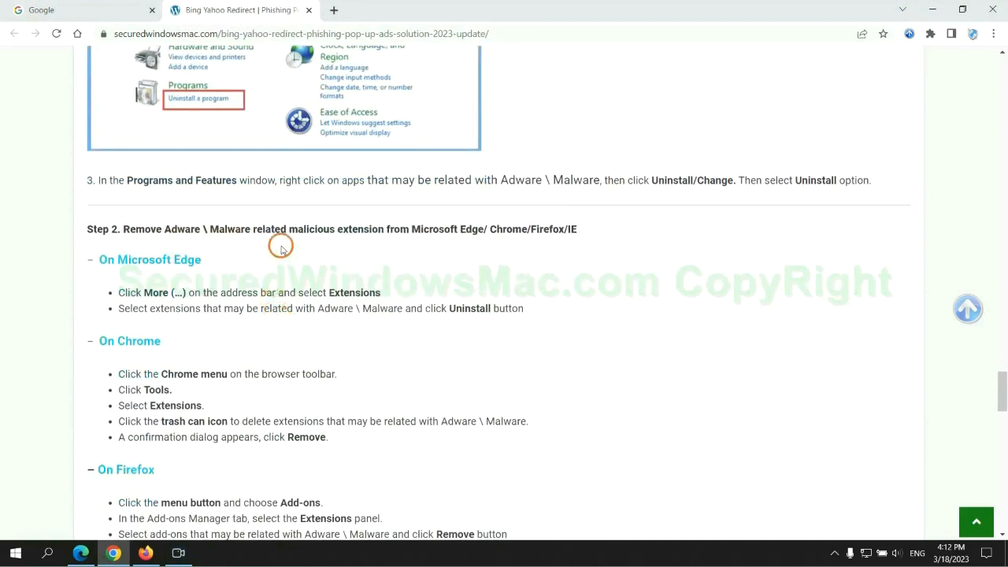
mouse_move(258, 275)
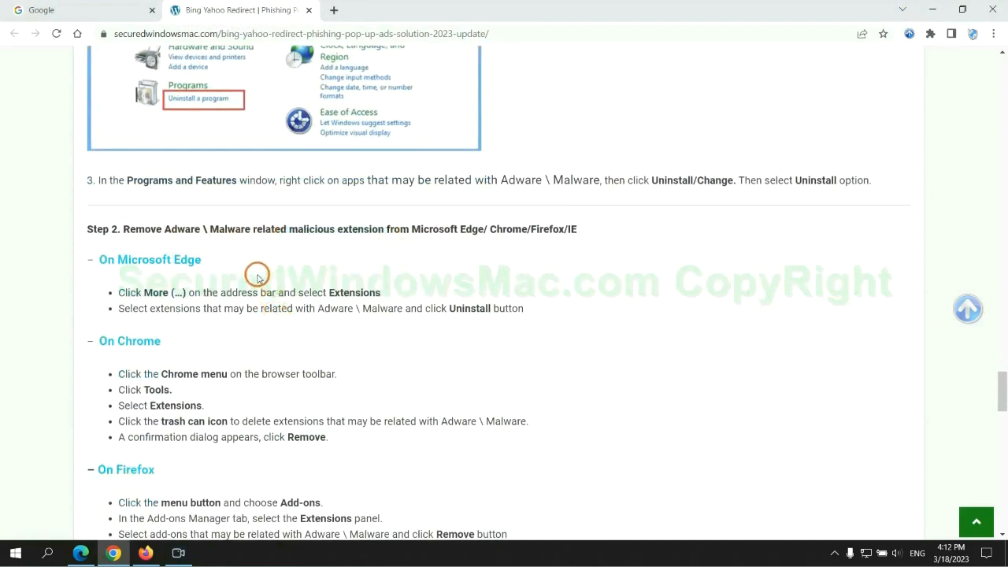
mouse_move(862, 158)
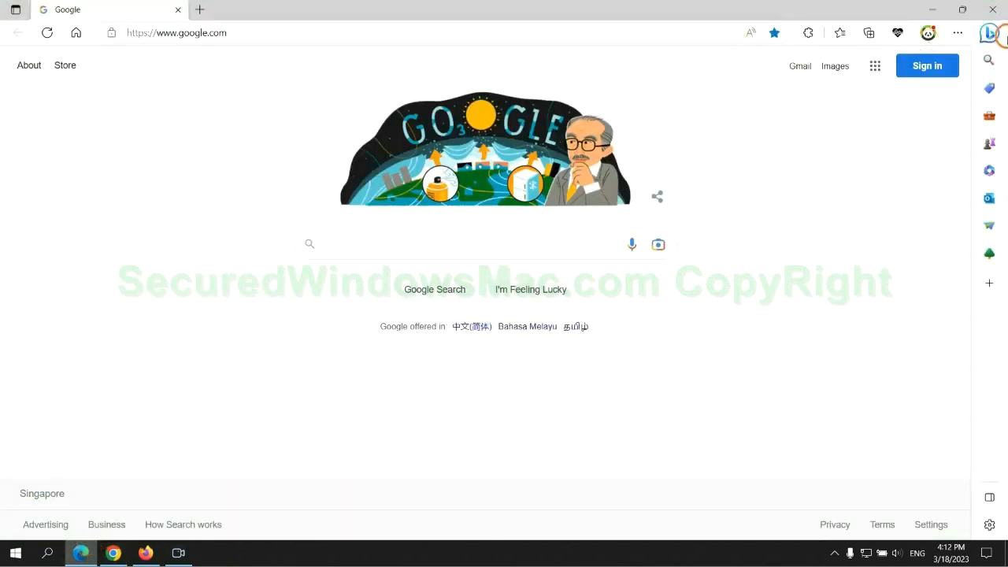
mouse_move(833, 31)
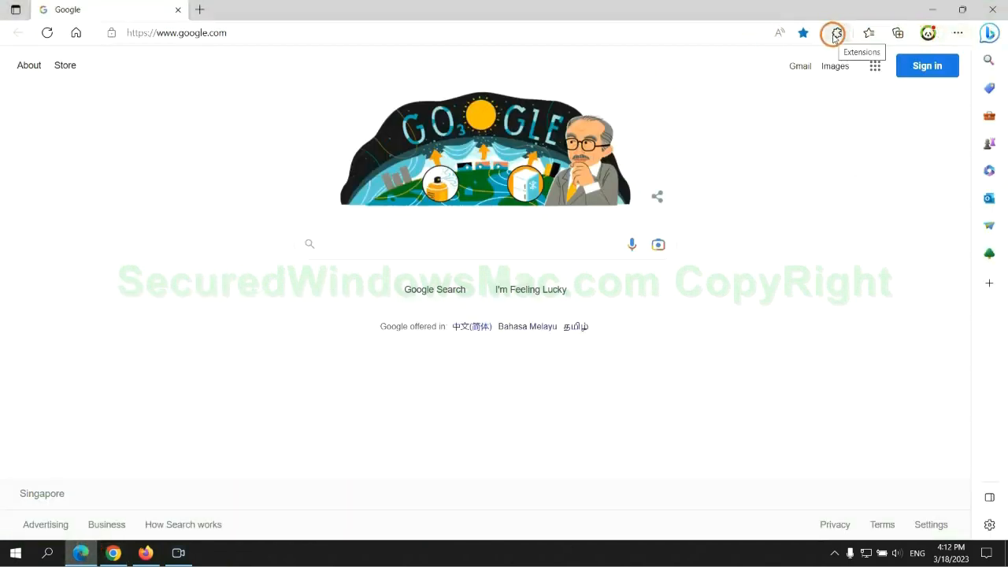
In Edge's Manage extensions page, remove the McAfee WebAdvisor extension
left_click(836, 31)
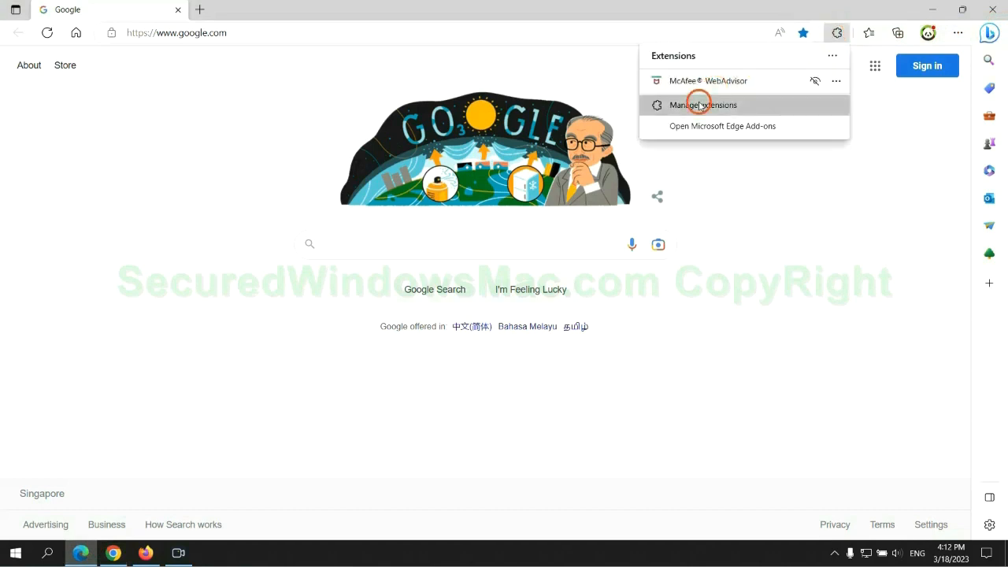
left_click(702, 104)
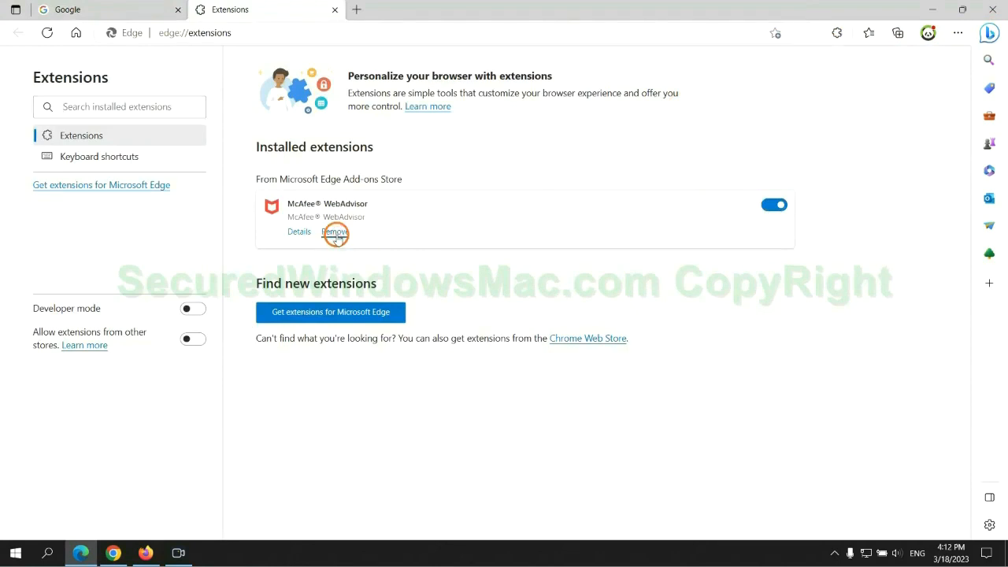
left_click(334, 231)
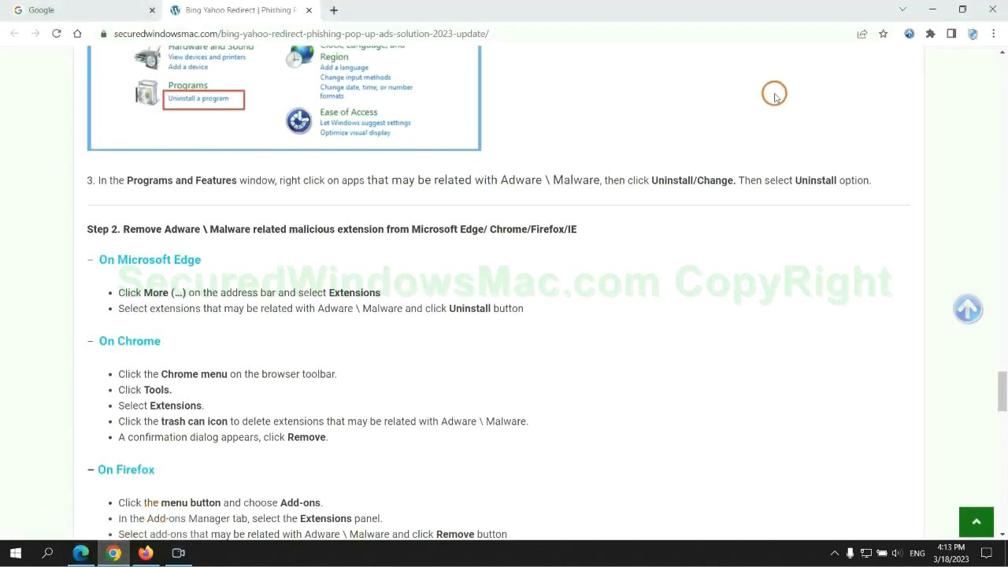
In chrome://extensions, remove the Ecosia extension and confirm, then switch to Firefox
left_click(929, 35)
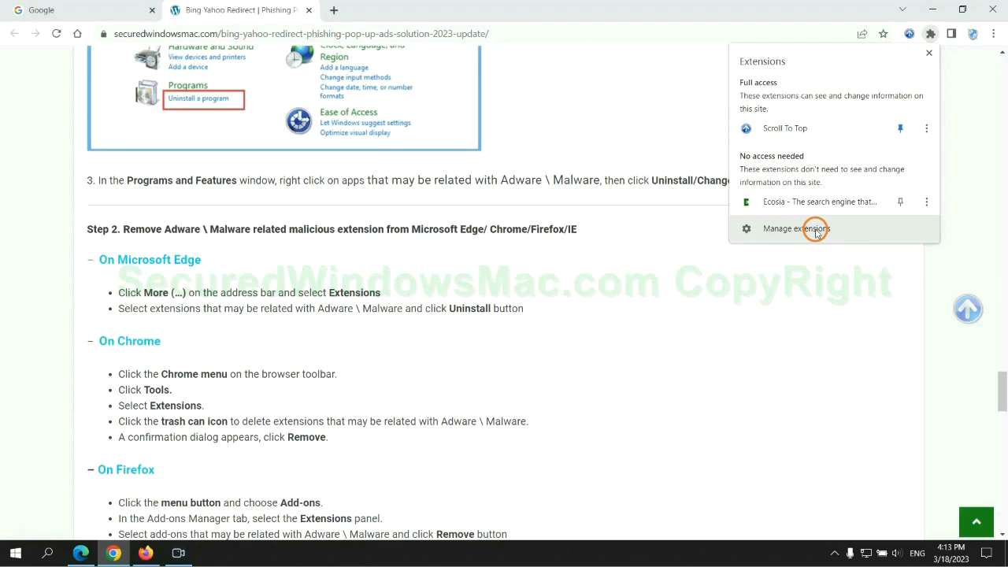
left_click(797, 228)
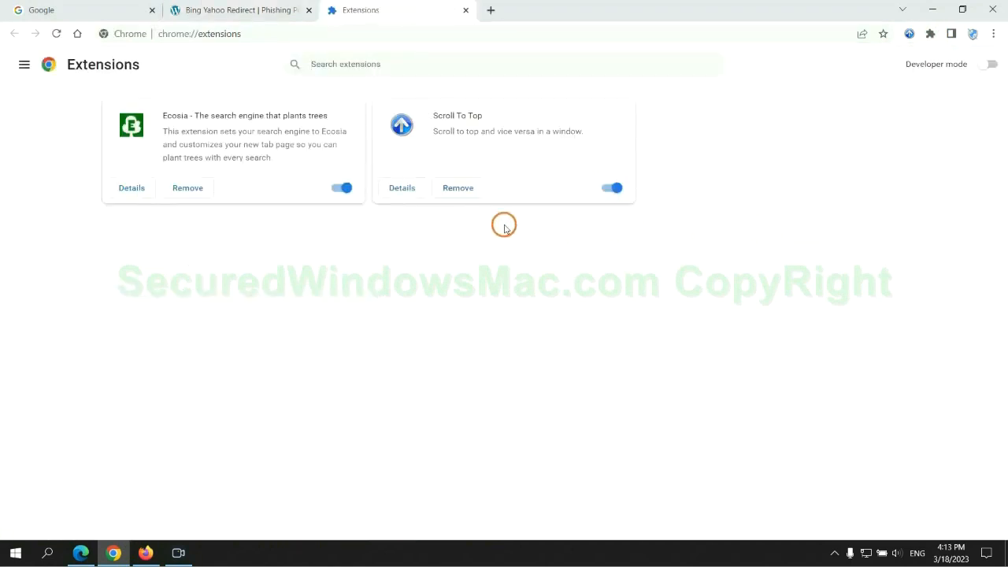
left_click(188, 188)
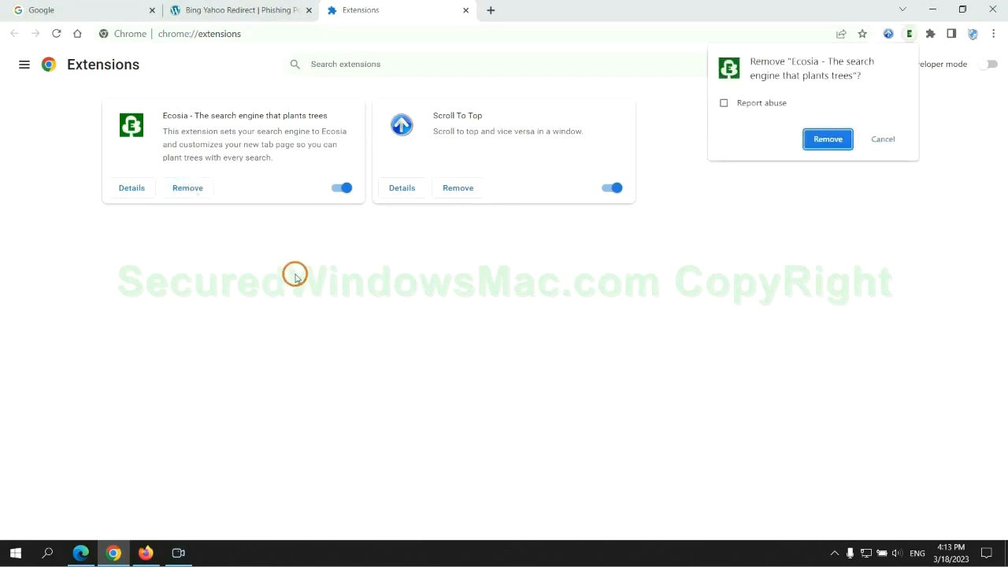
left_click(828, 139)
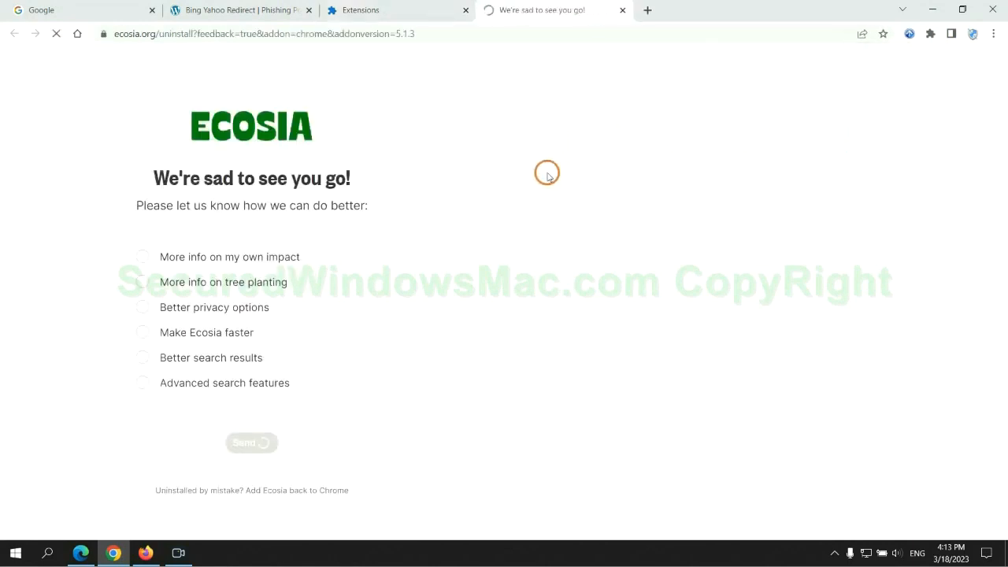
left_click(622, 9)
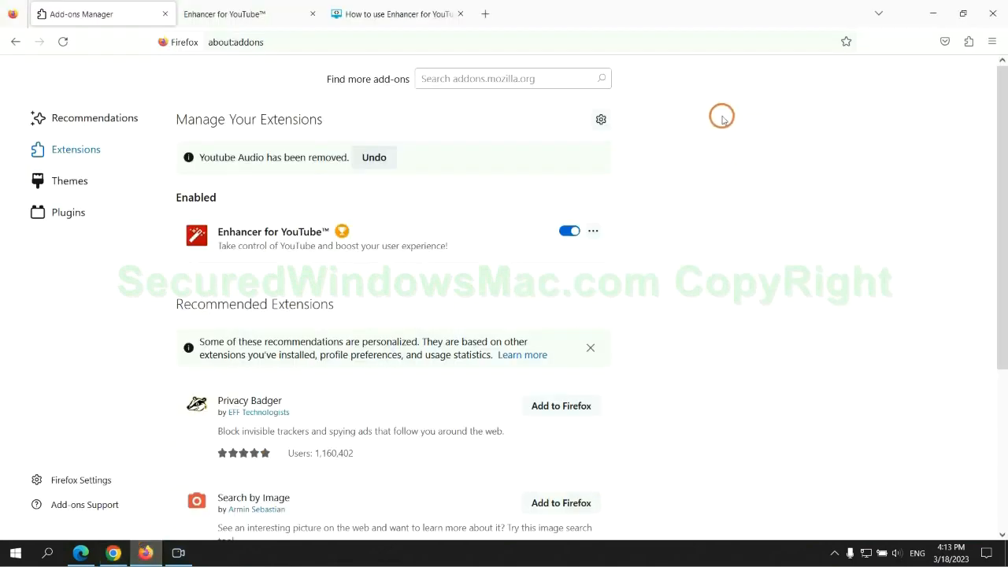
In about:addons, remove the Enhancer for YouTube add-on and confirm the removal
left_click(967, 41)
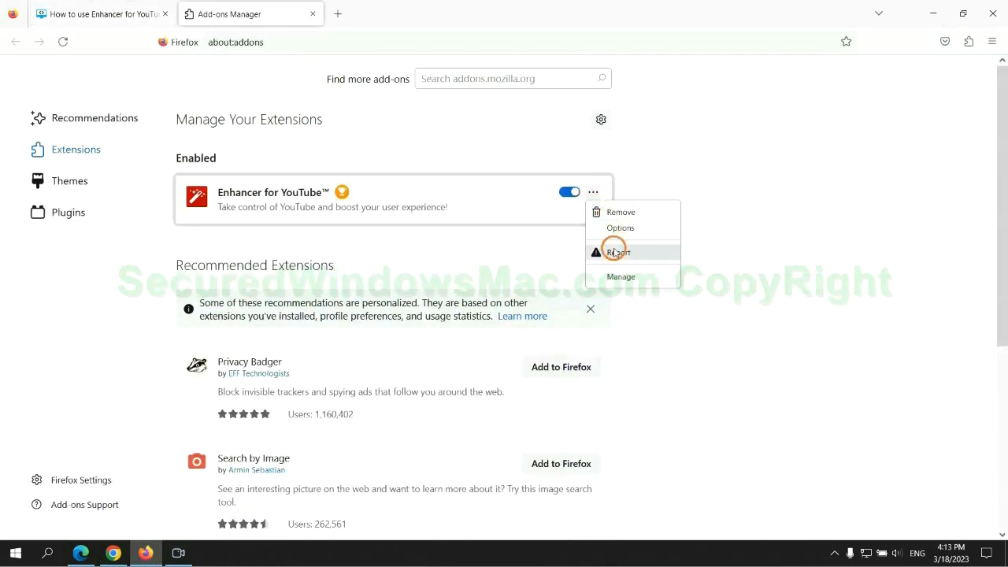
left_click(620, 211)
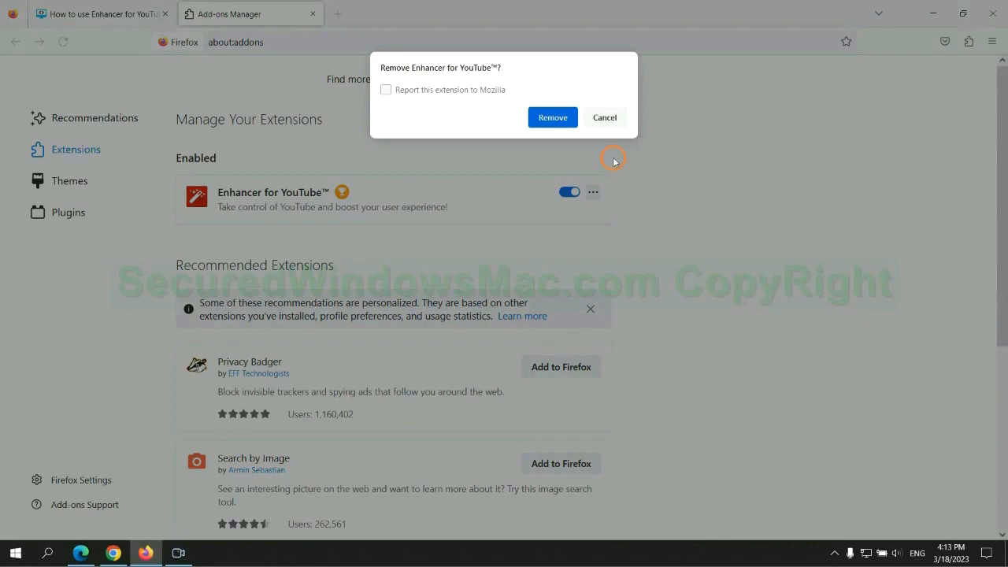
left_click(551, 116)
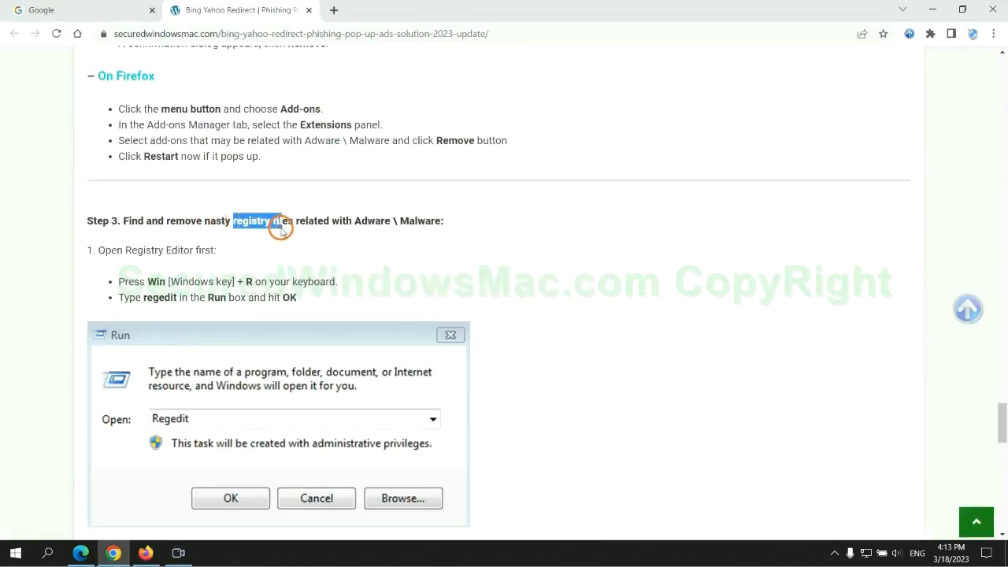
Scroll to Step 3 and enter 'regedit' in the Windows Run box
scroll("down", 3)
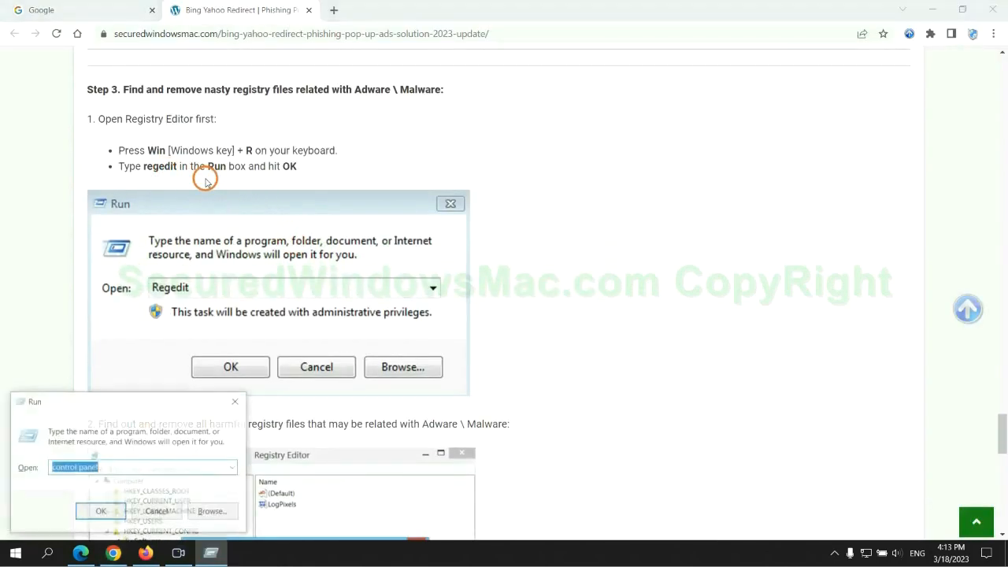
type("rege")
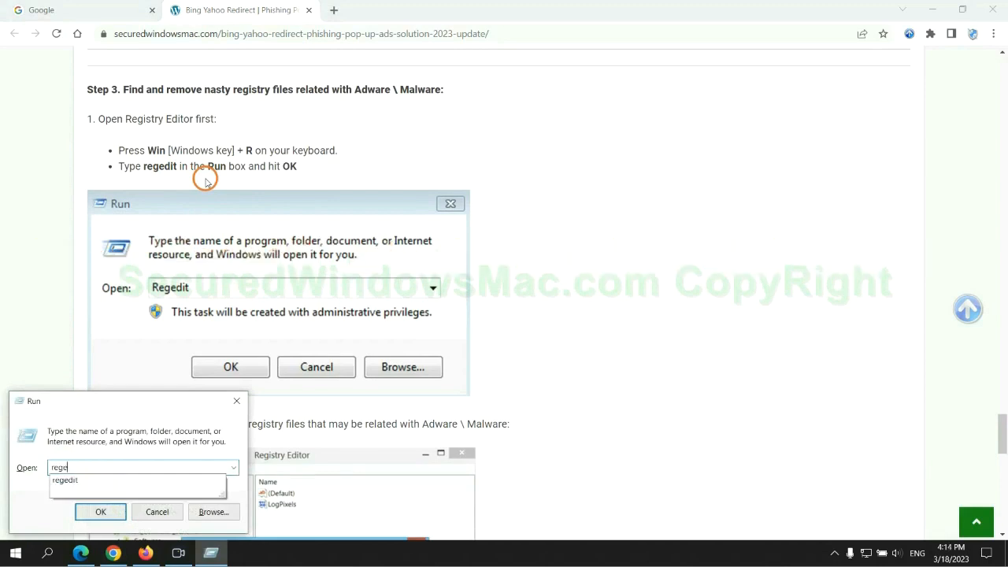
In Registry Editor, use Edit > Find to search for 'Apps' and bring up actions on the found value
left_click(101, 511)
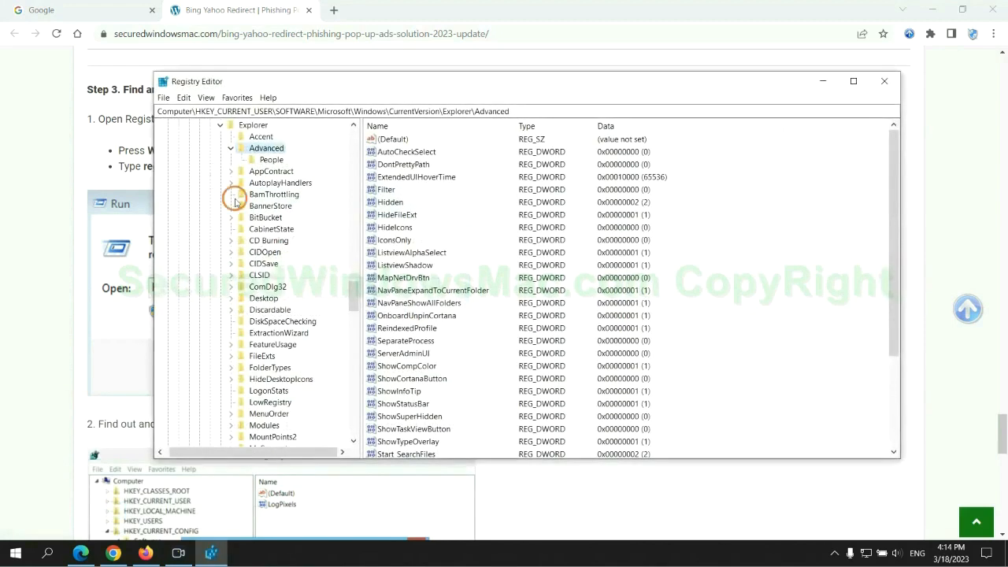
left_click(182, 98)
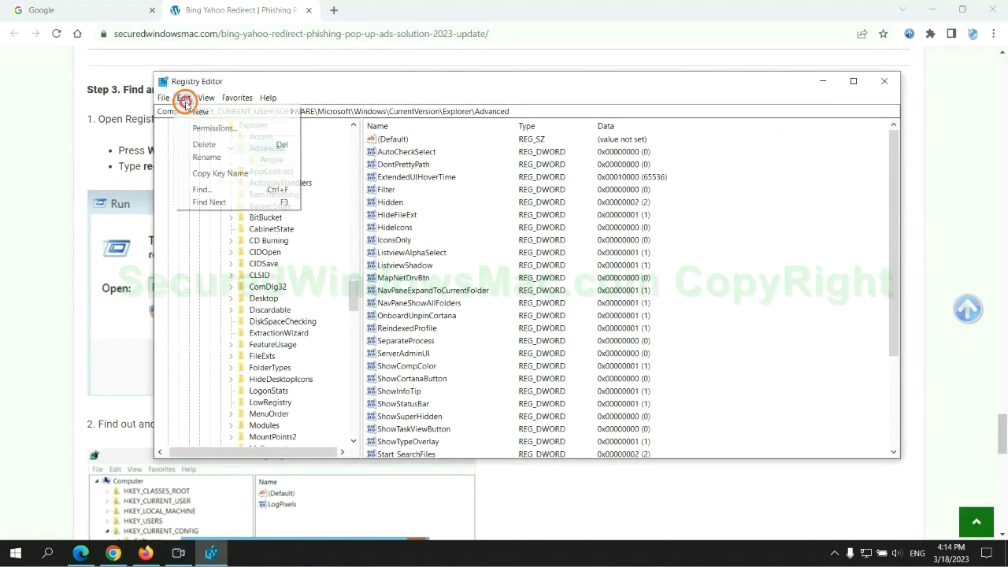
left_click(201, 189)
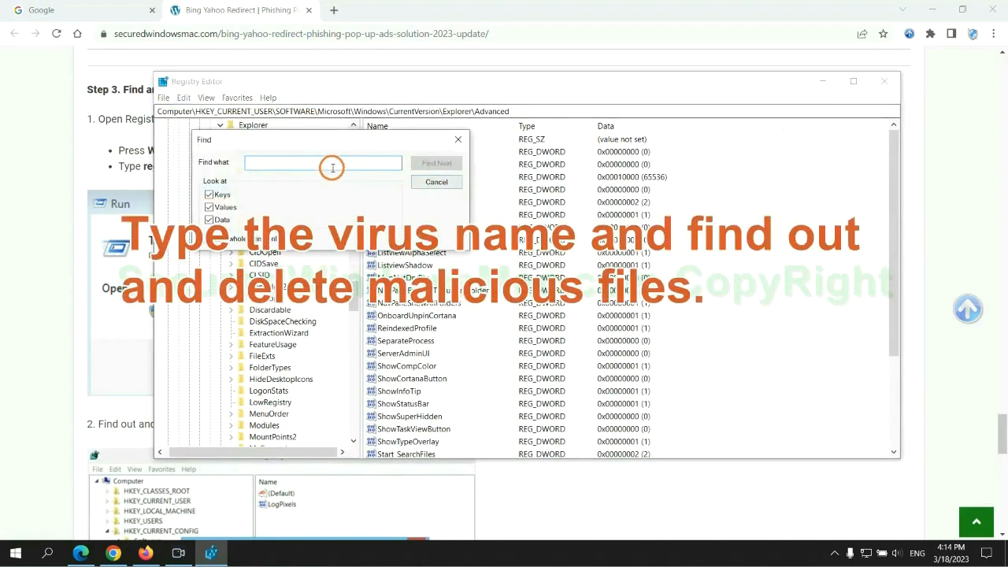
type("Apps")
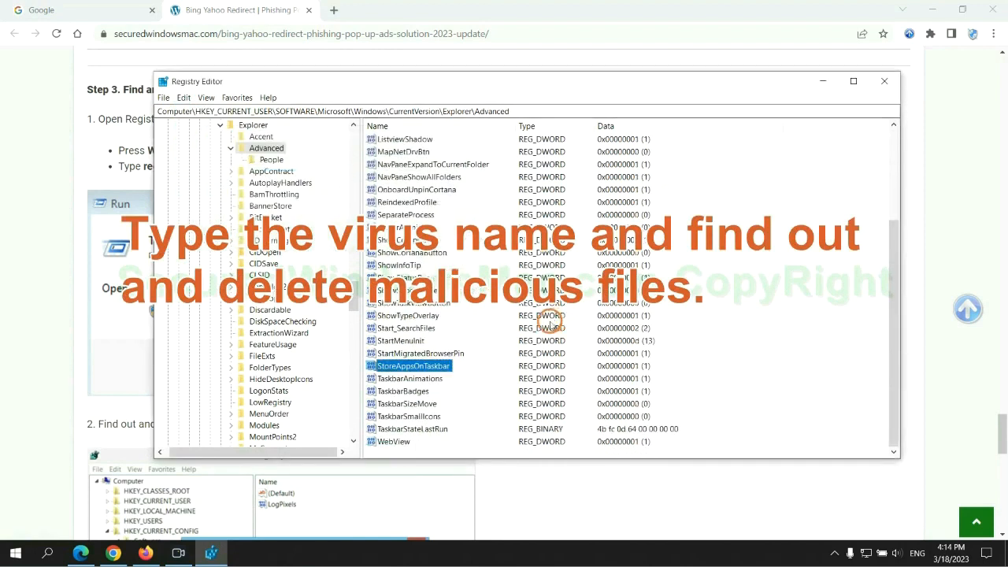
right_click(410, 366)
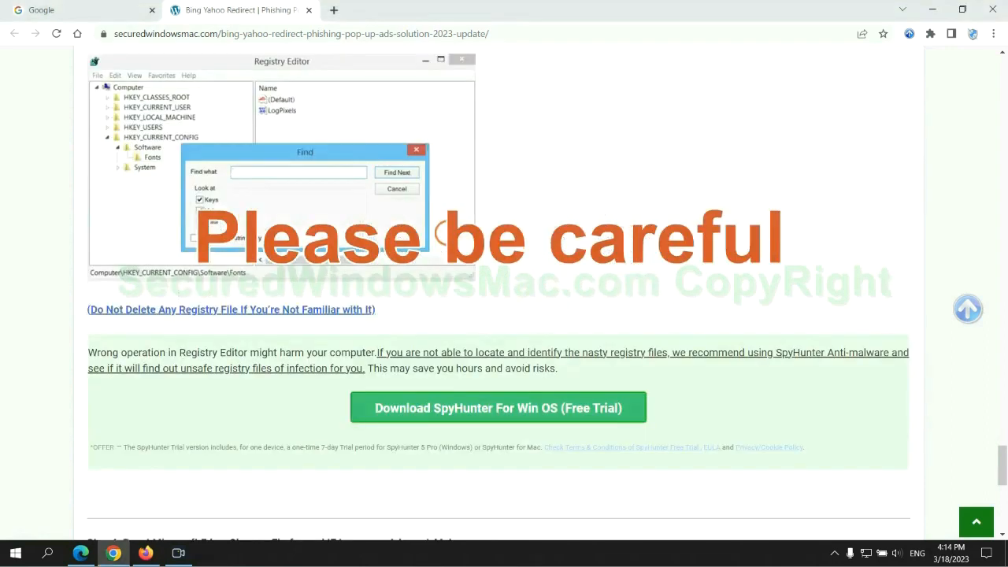
Scroll the guide past the registry warning down to Step 4 on resetting browsers
scroll("down", 3)
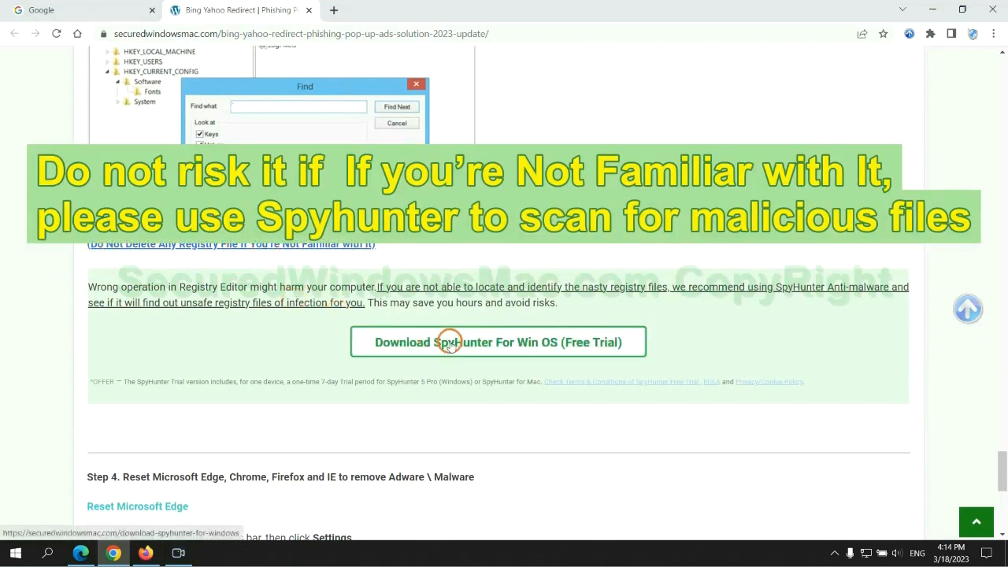
scroll("down", 3)
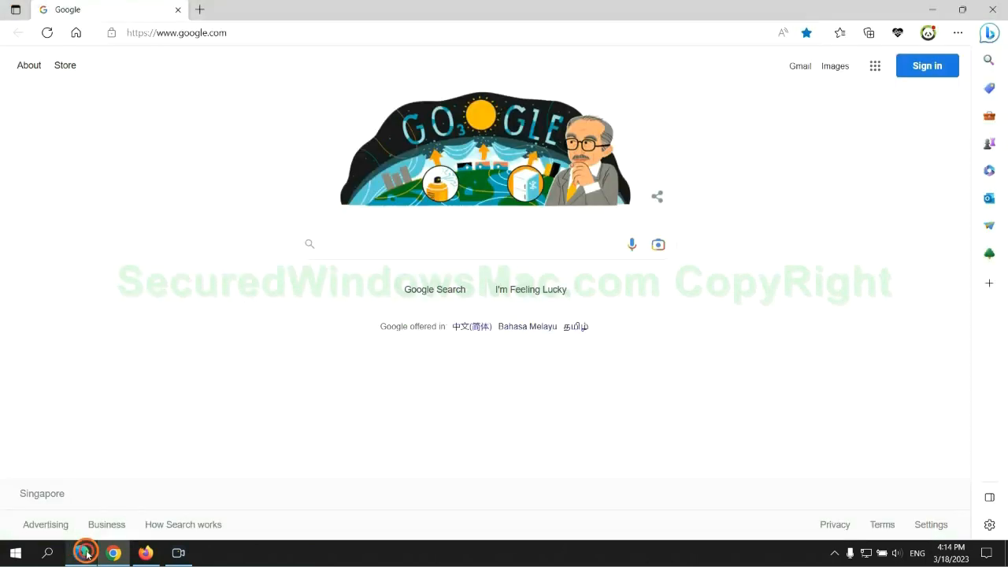
In Edge settings, go to Privacy, search, and services and choose what browsing data to clear
left_click(957, 33)
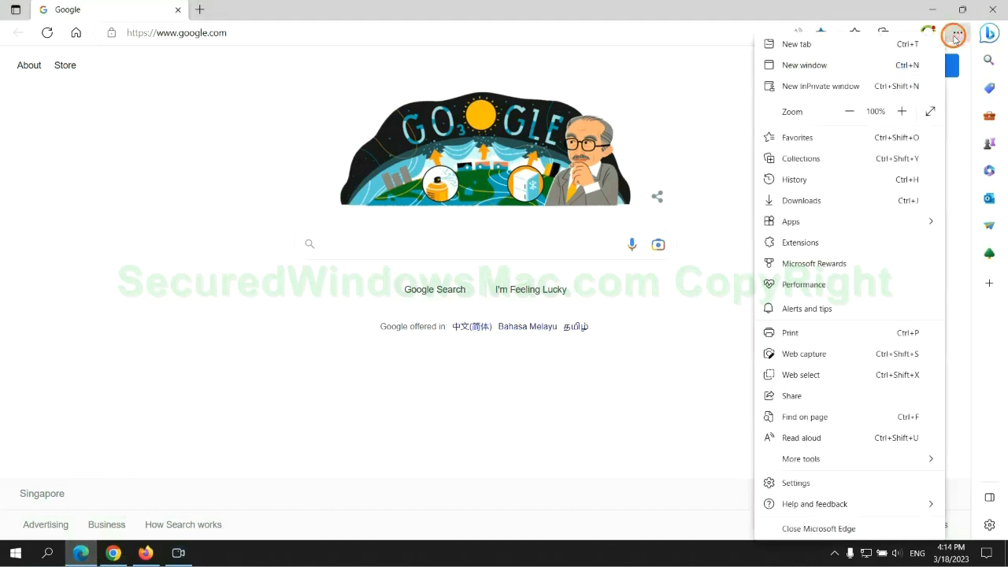
left_click(795, 482)
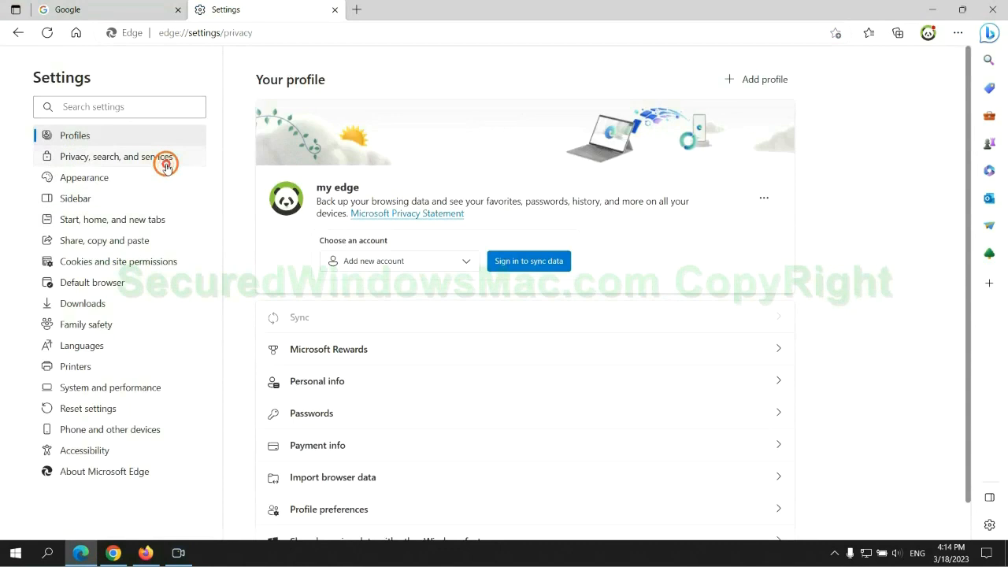
left_click(117, 156)
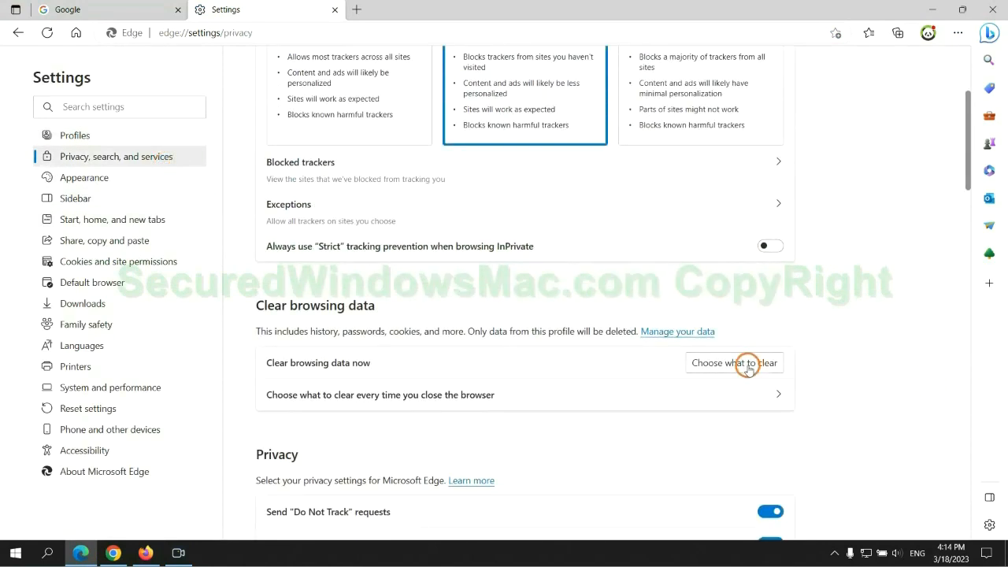
left_click(734, 362)
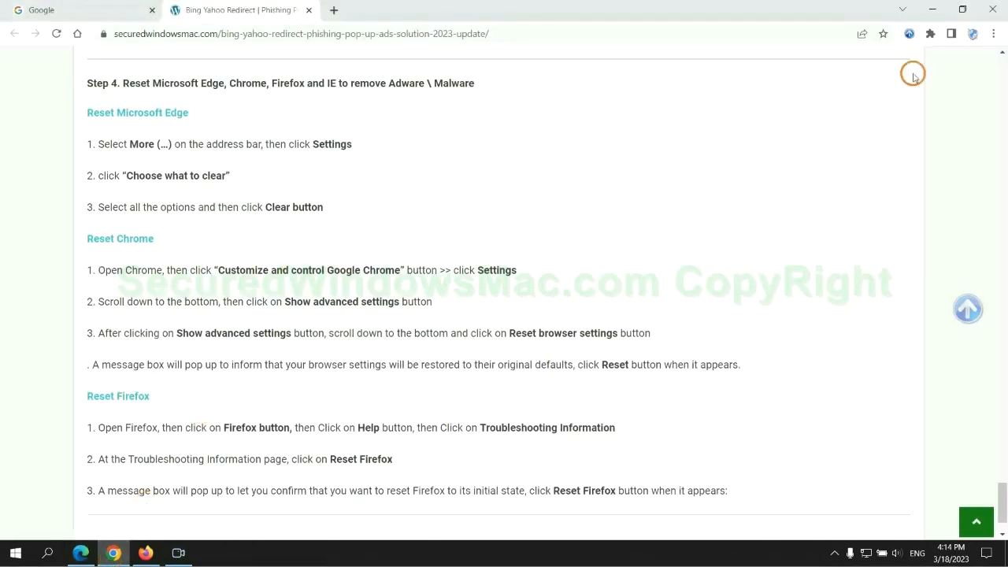
Search Chrome settings for 'reset' and bring up Restore settings to their original defaults
left_click(992, 38)
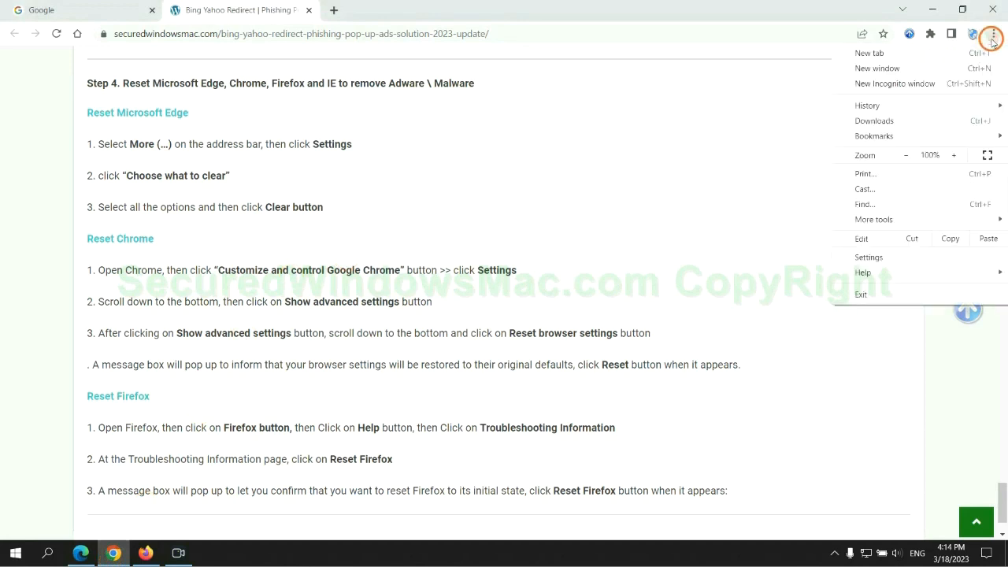
left_click(869, 257)
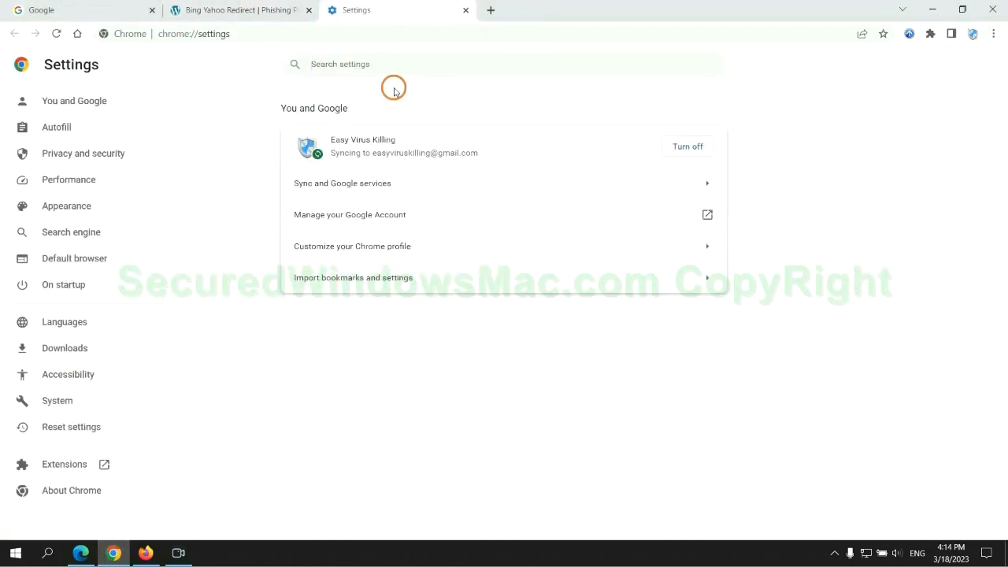
type("reset")
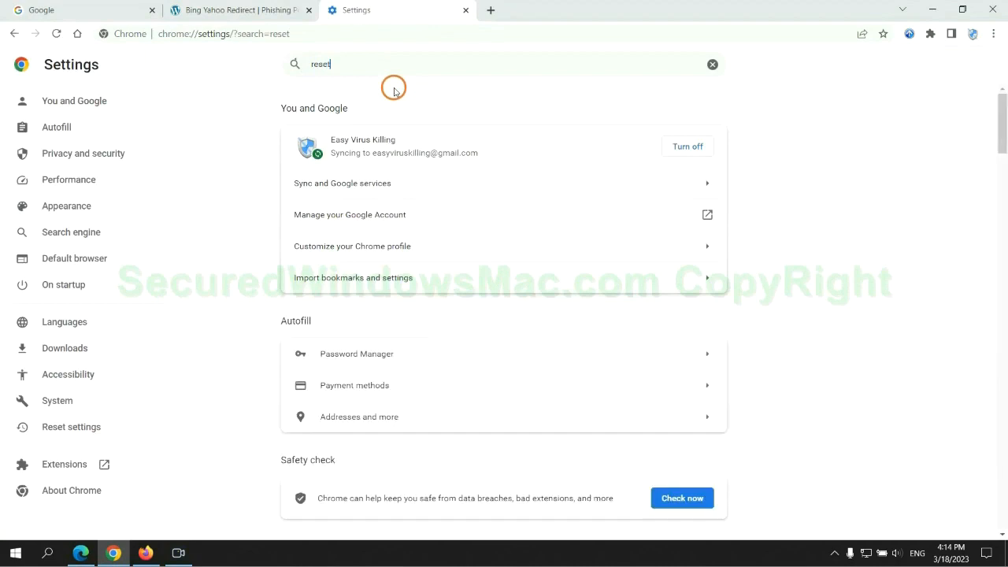
left_click(71, 425)
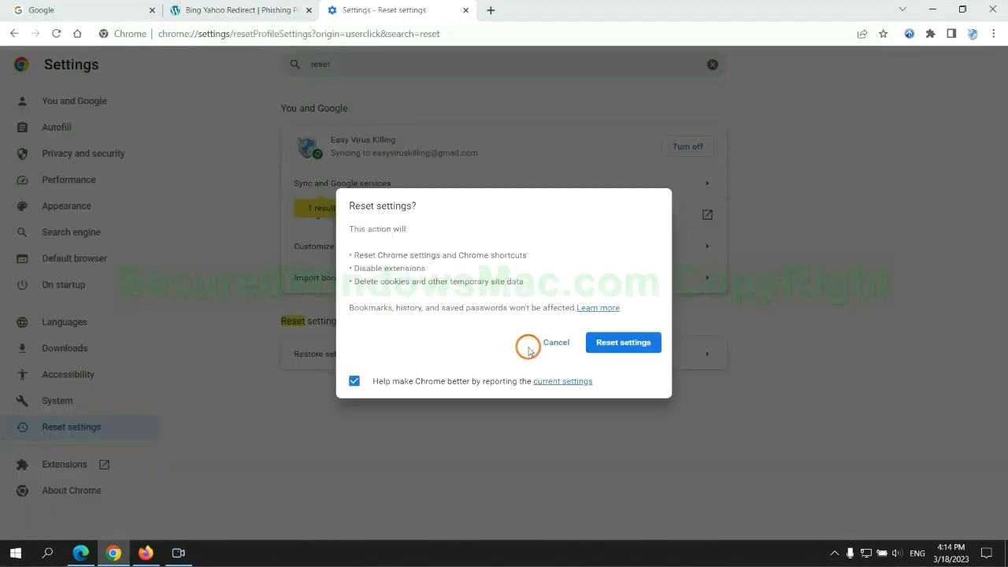
mouse_move(54, 520)
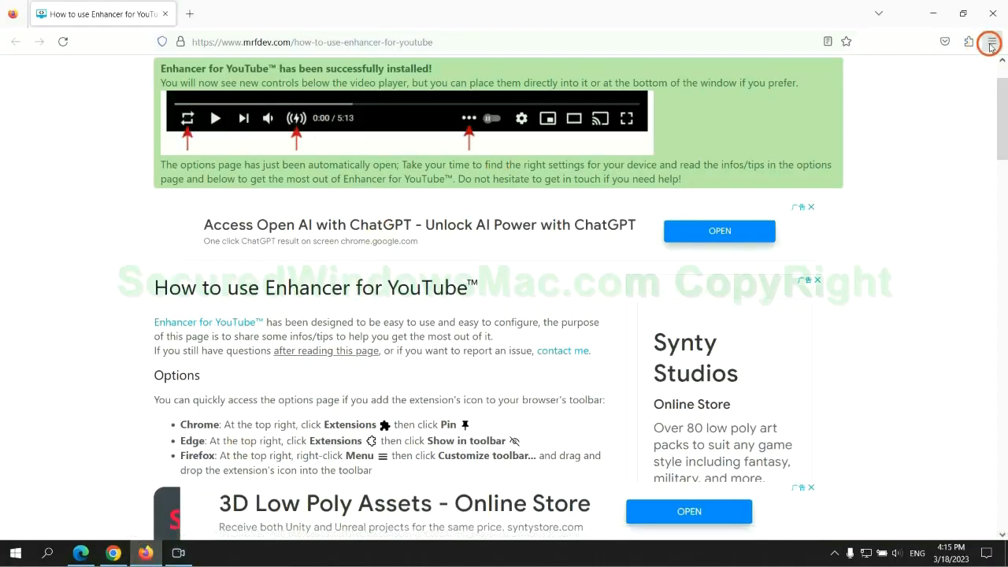
From Firefox's Help menu, reach the More troubleshooting information page
left_click(992, 41)
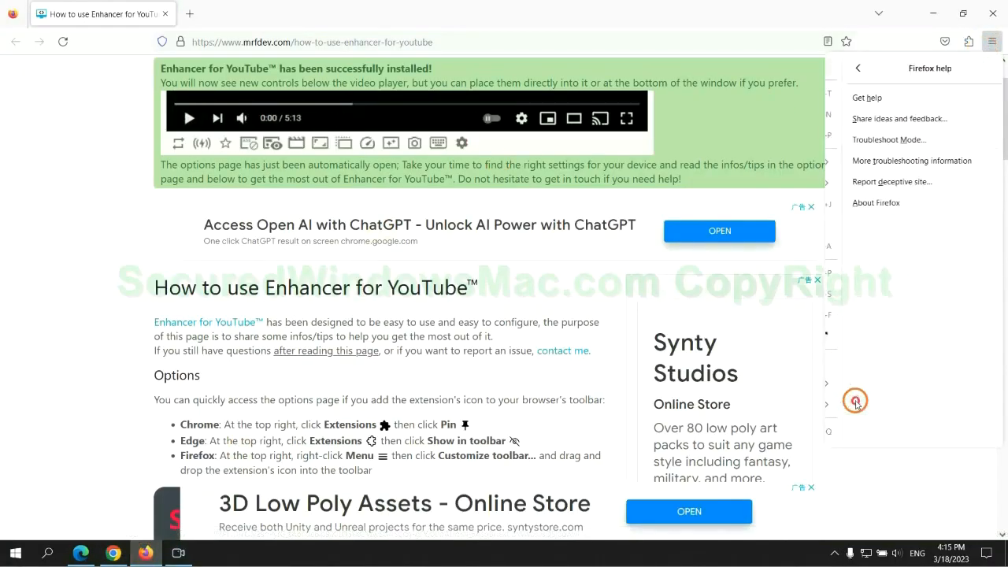
left_click(910, 160)
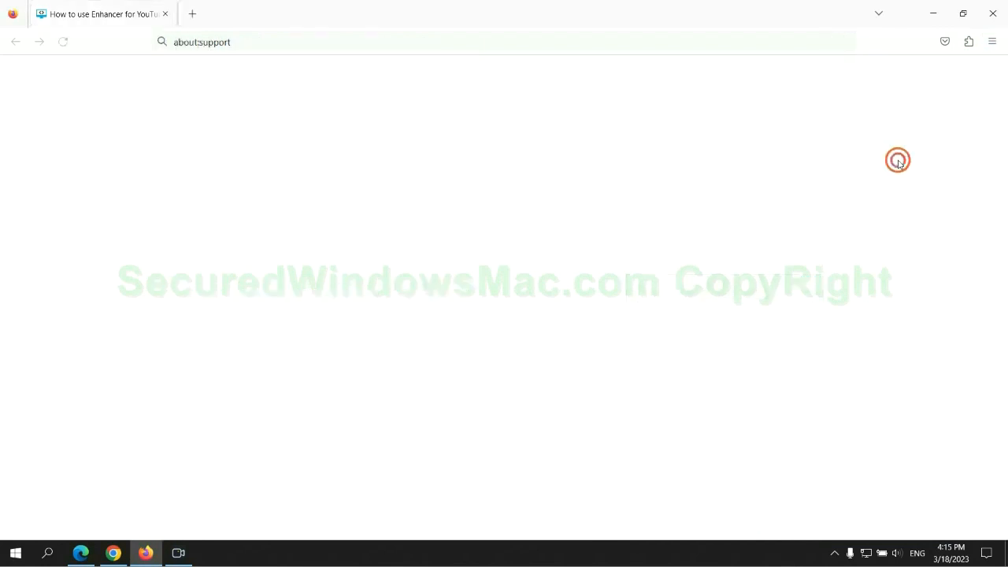
left_click(724, 149)
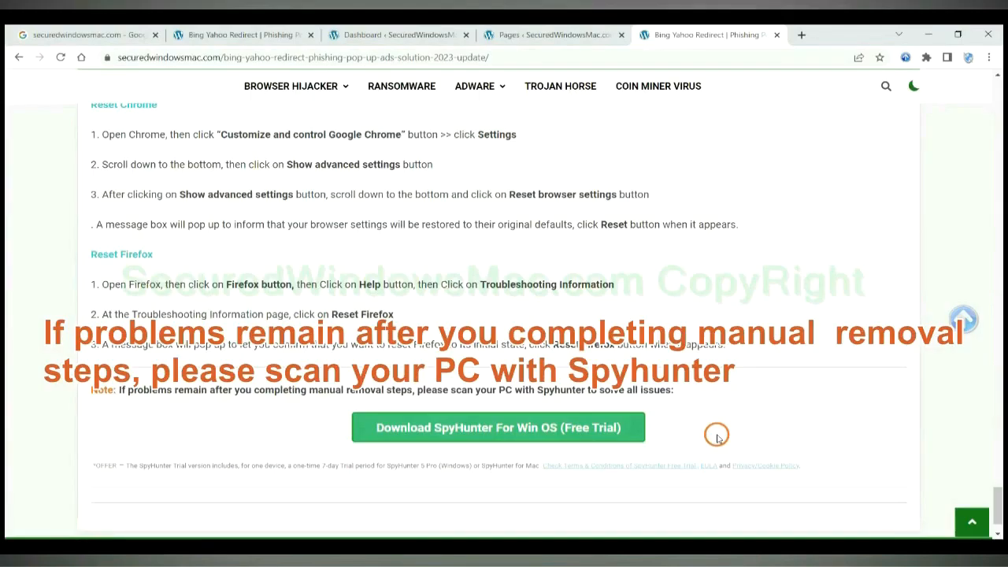
mouse_move(132, 393)
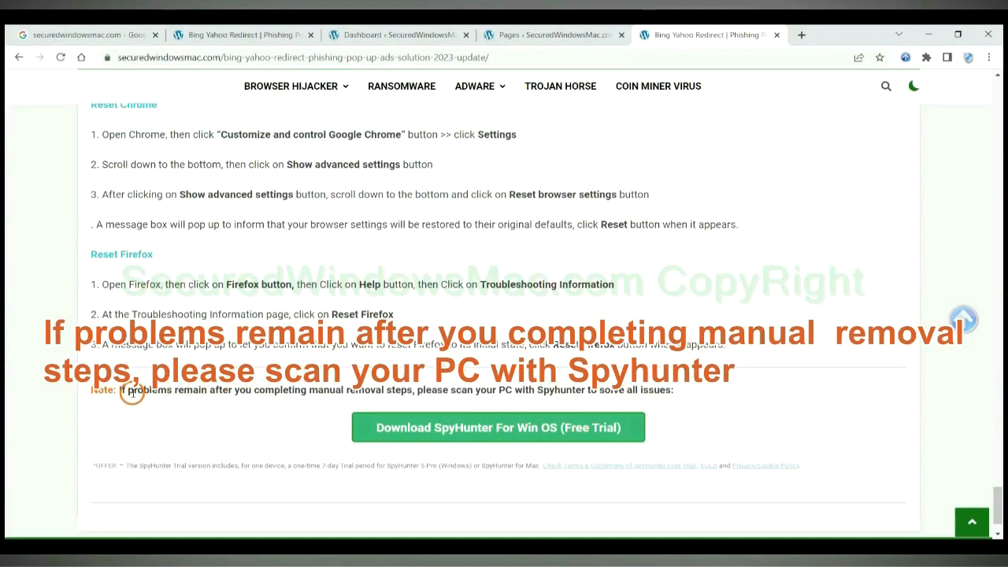
Highlight the guide's 'If problems remain' note advising a SpyHunter scan
left_click_drag(118, 390, 224, 391)
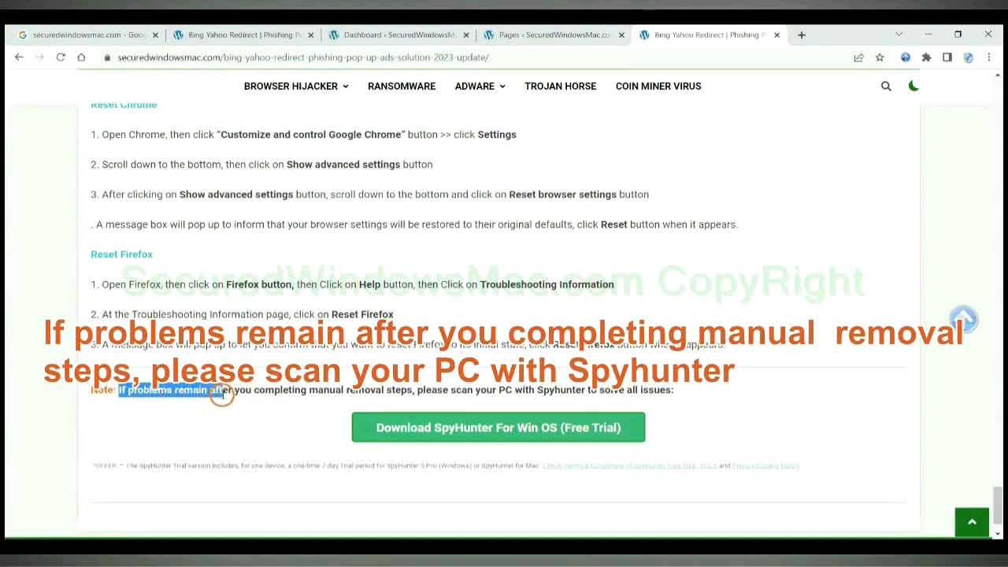